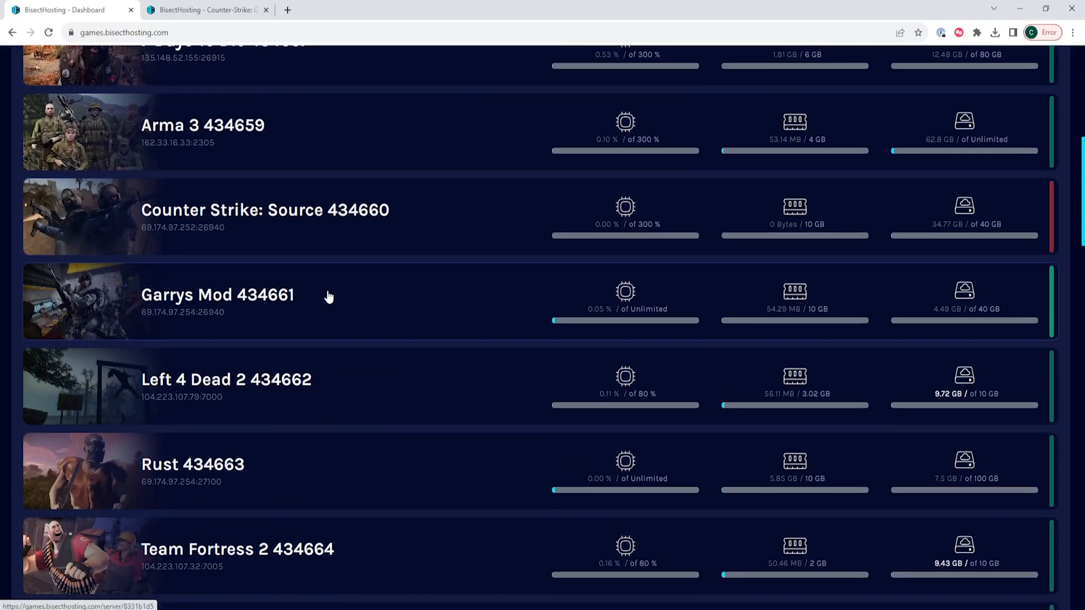
- Stop the running DayZ server and go to its Startup variables page
scroll(down, 3)
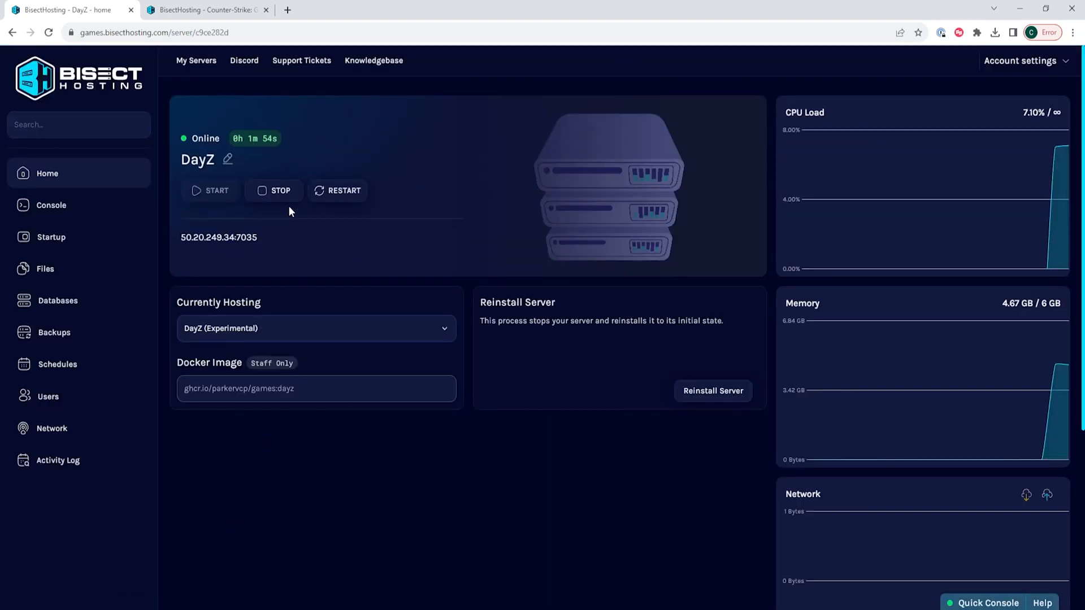
click(273, 190)
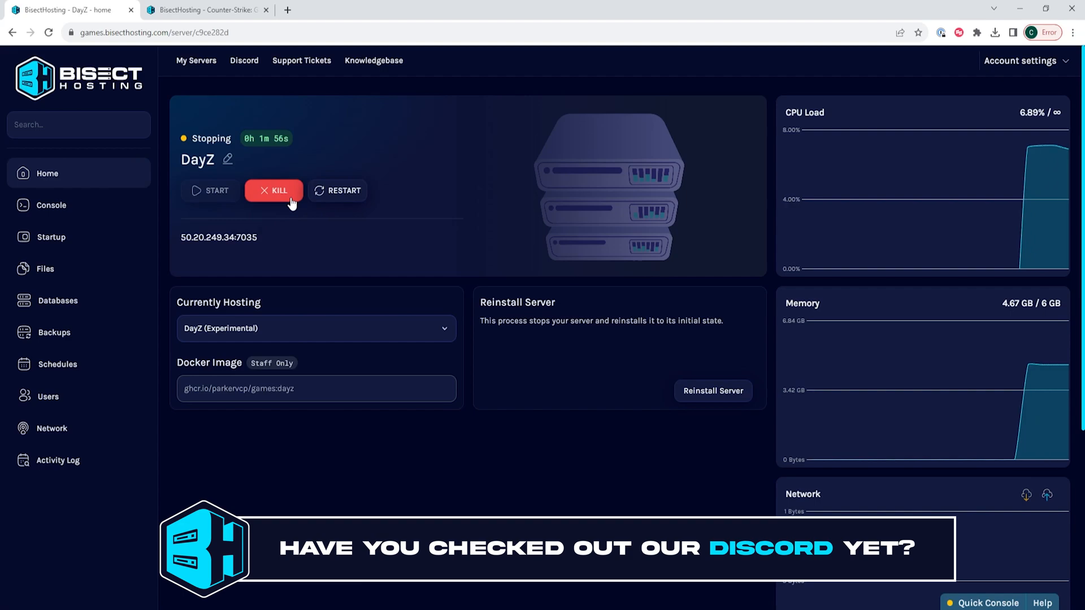
click(51, 236)
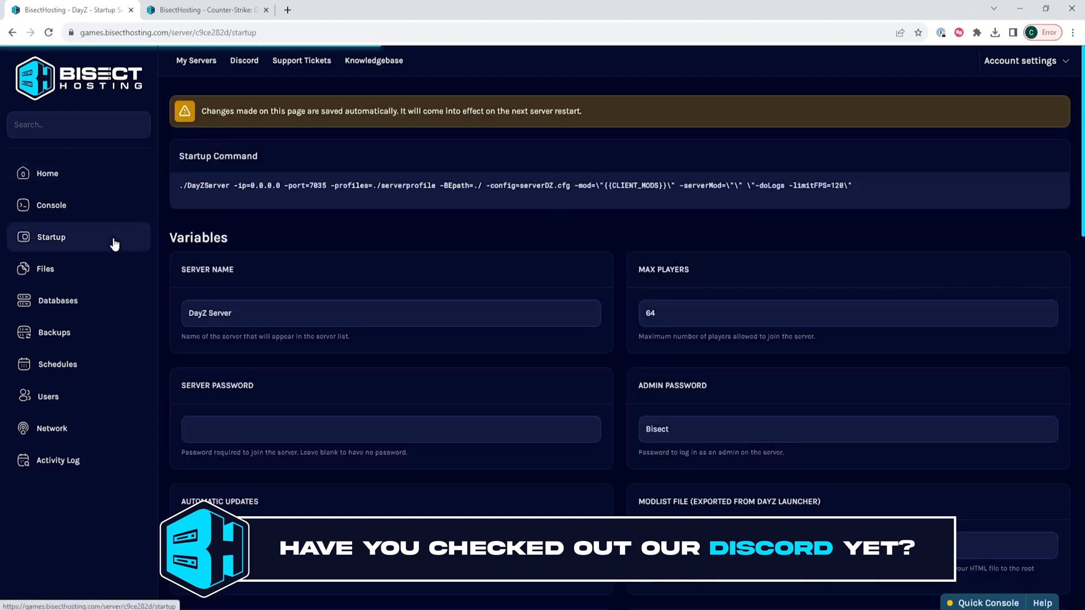
- Replace the Time Multiplier value 12 with 24
scroll(down, 3)
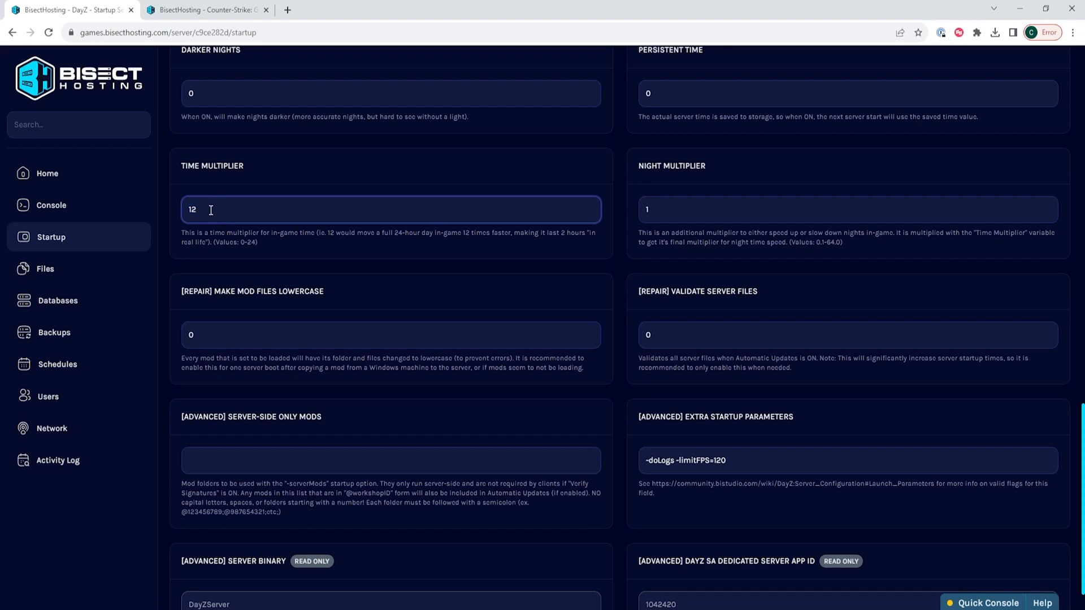
double_click(192, 211)
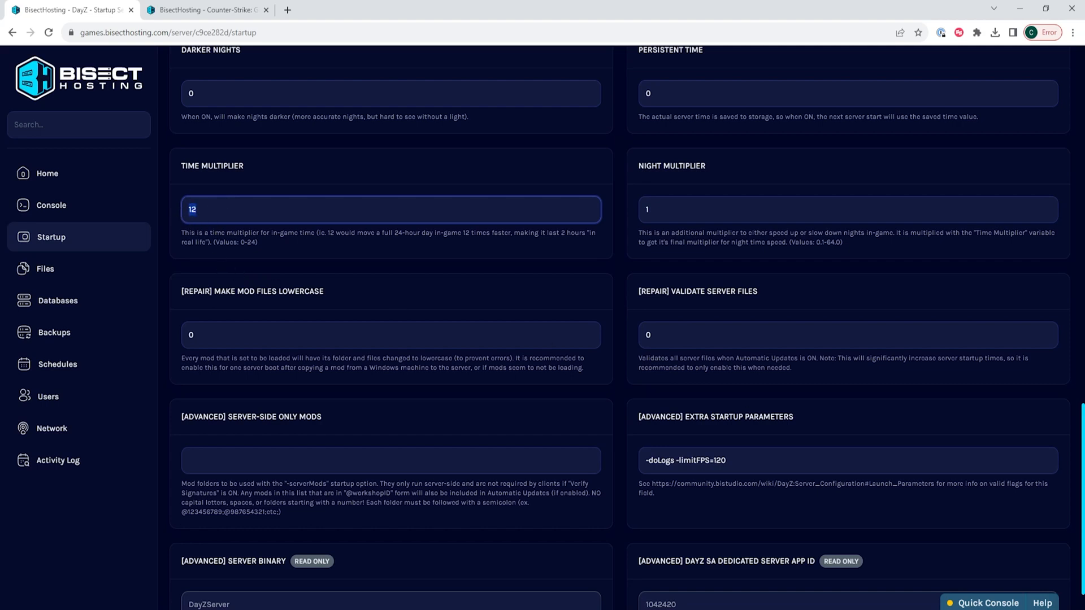
text(24)
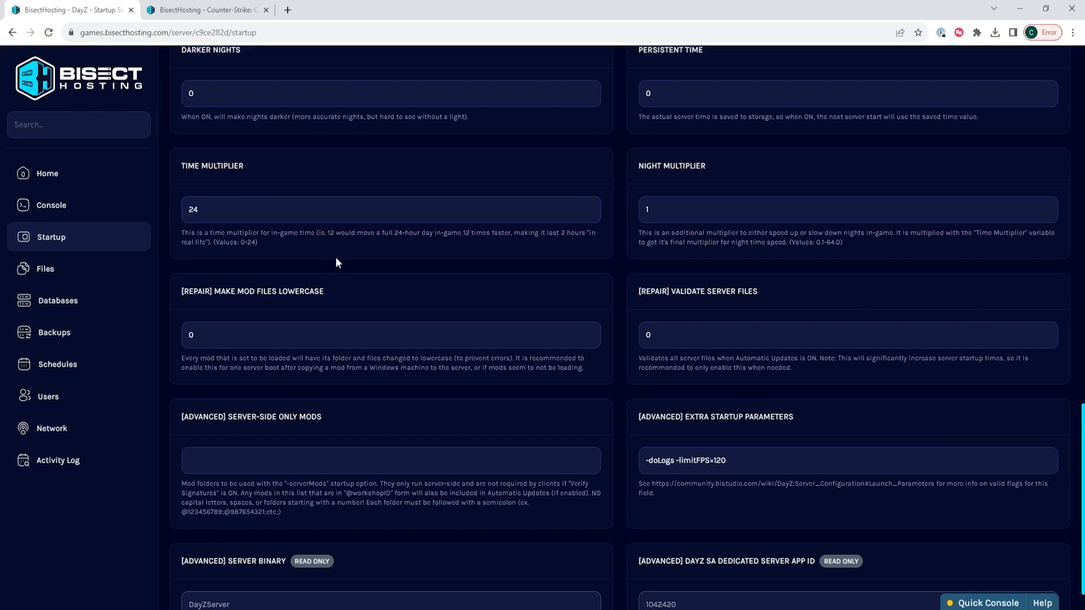
mouse_move(601, 142)
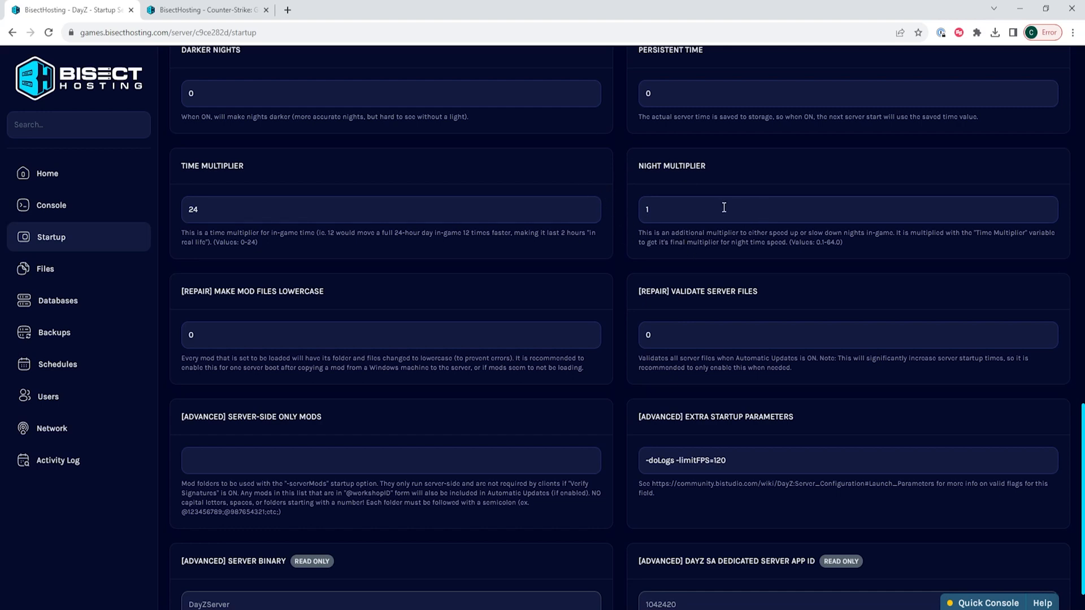
- Set the Night Multiplier to 2 and start the DayZ server again from its Home page
click(845, 210)
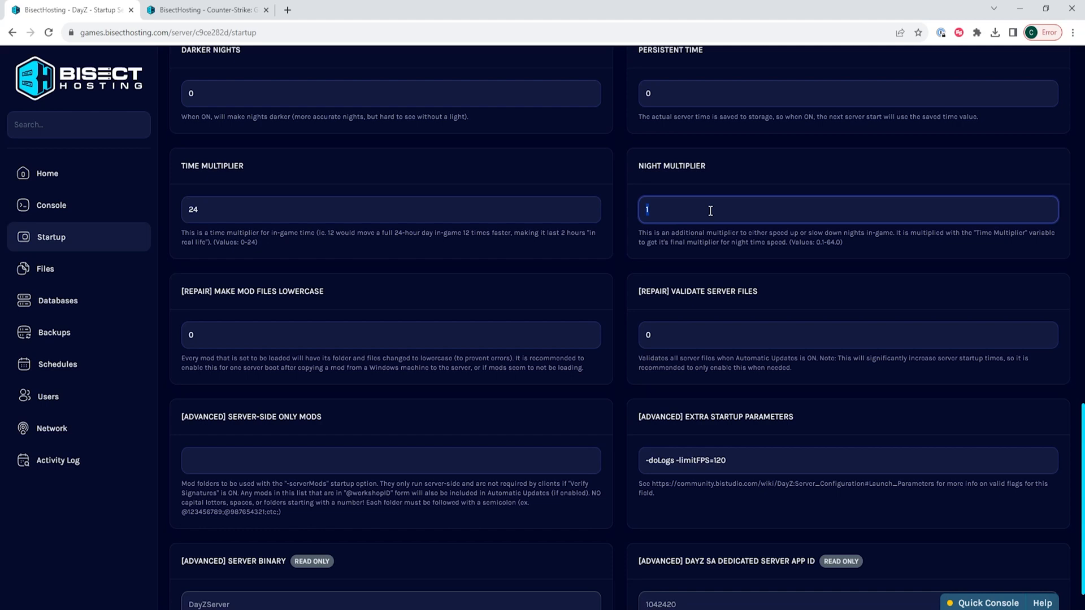
text(2)
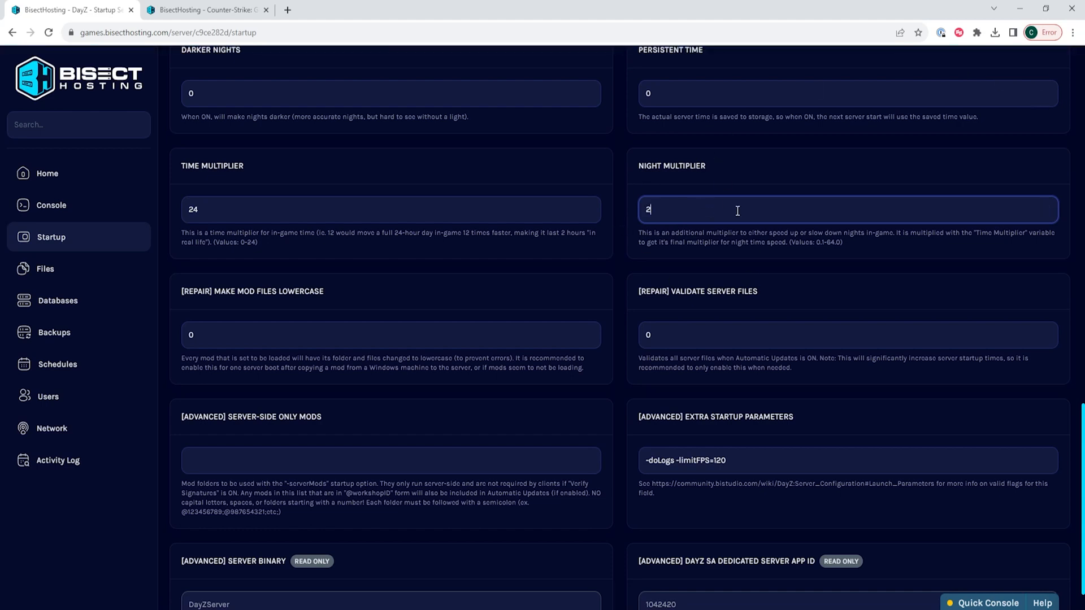
mouse_move(698, 195)
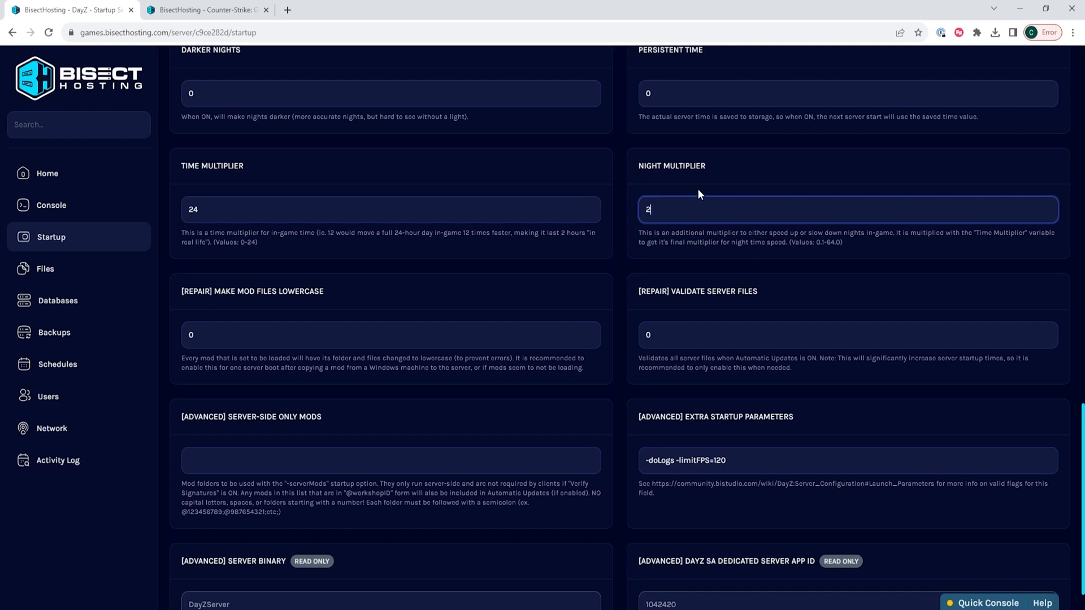
mouse_move(165, 170)
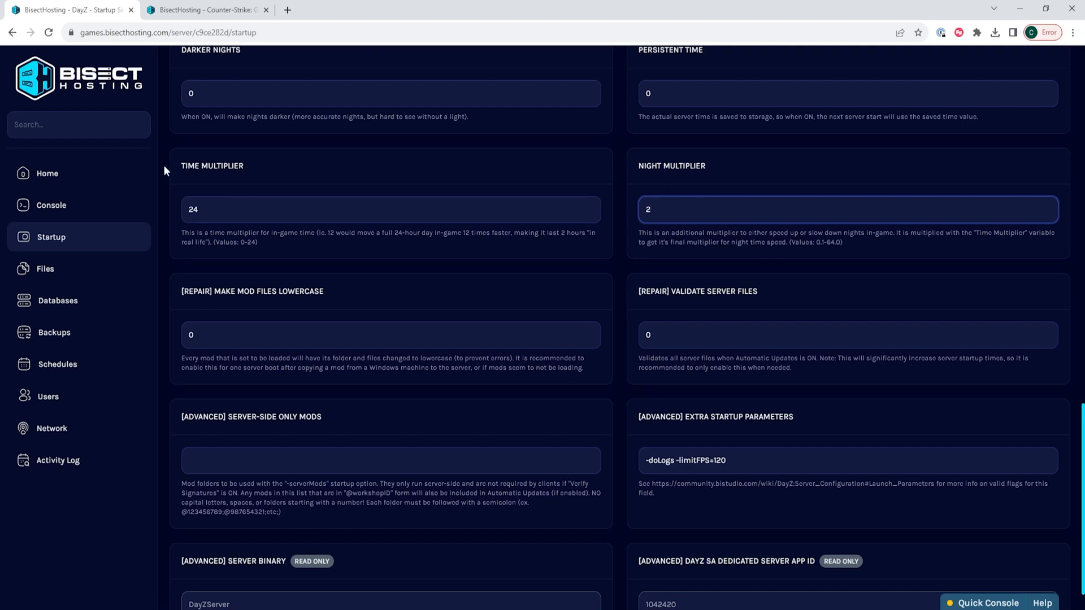
mouse_move(671, 244)
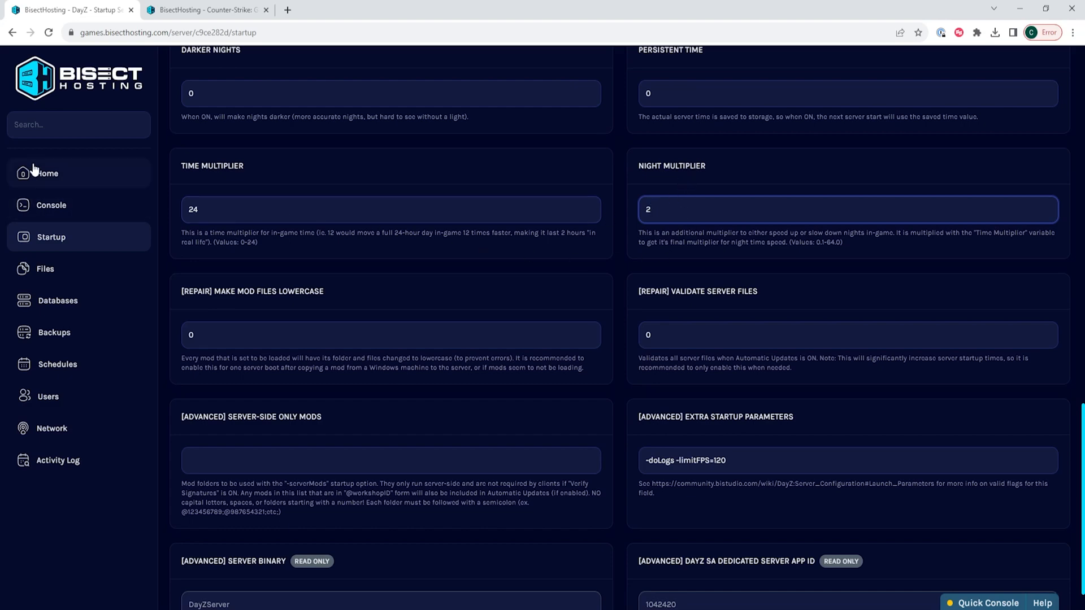
click(48, 173)
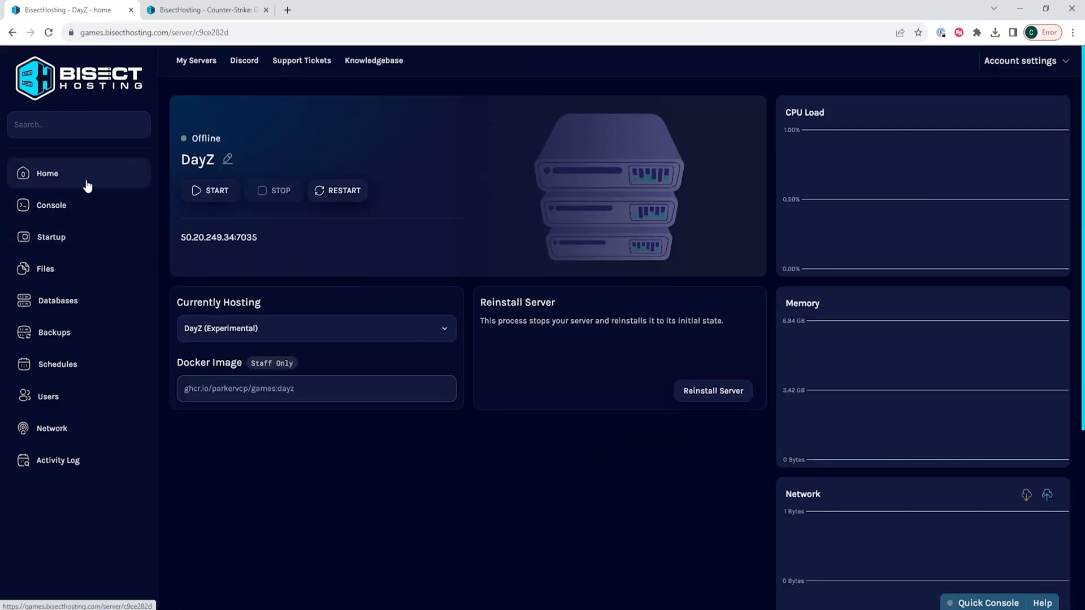
click(210, 190)
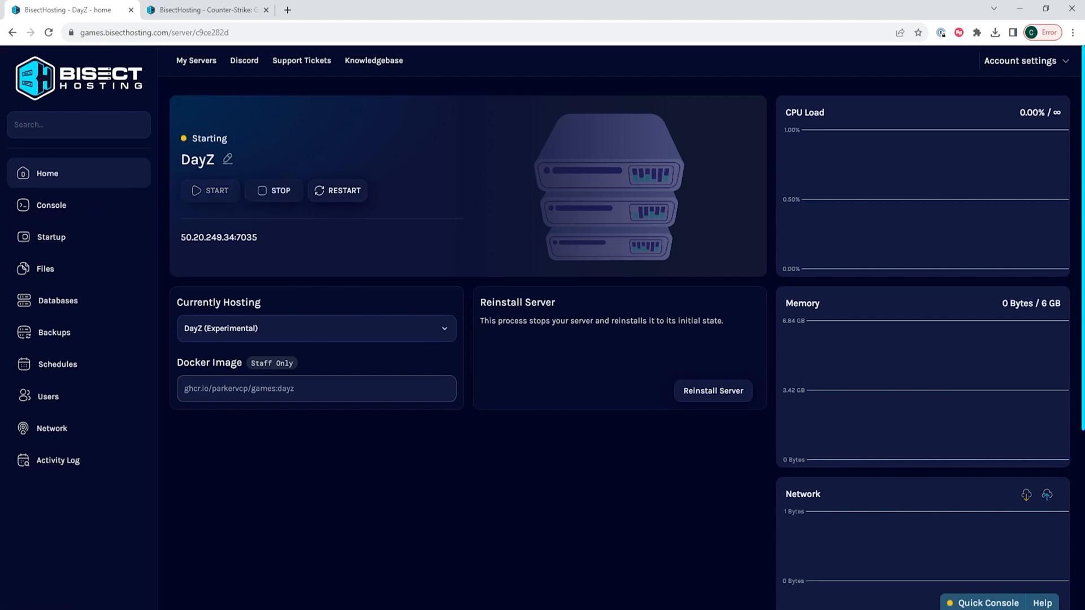